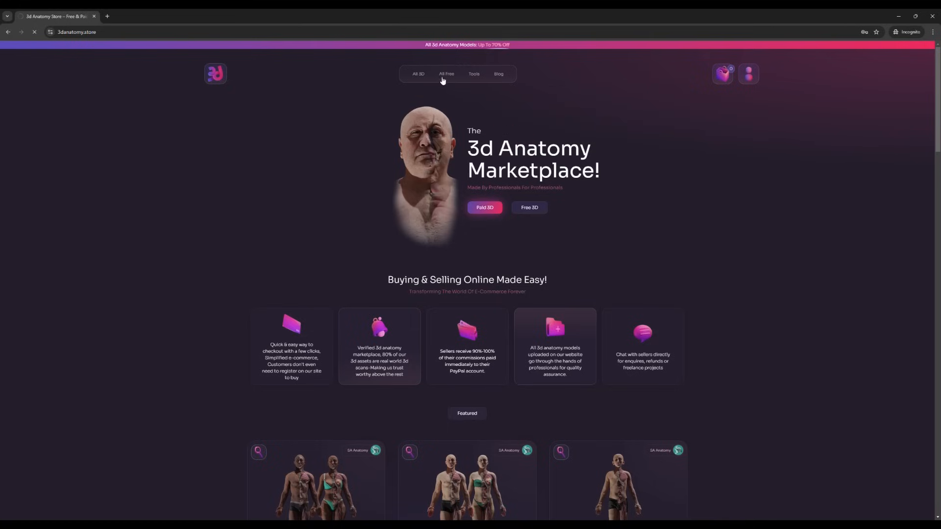
# Go to the All Free models page from the top navigation bar
pyautogui.click(446, 74)
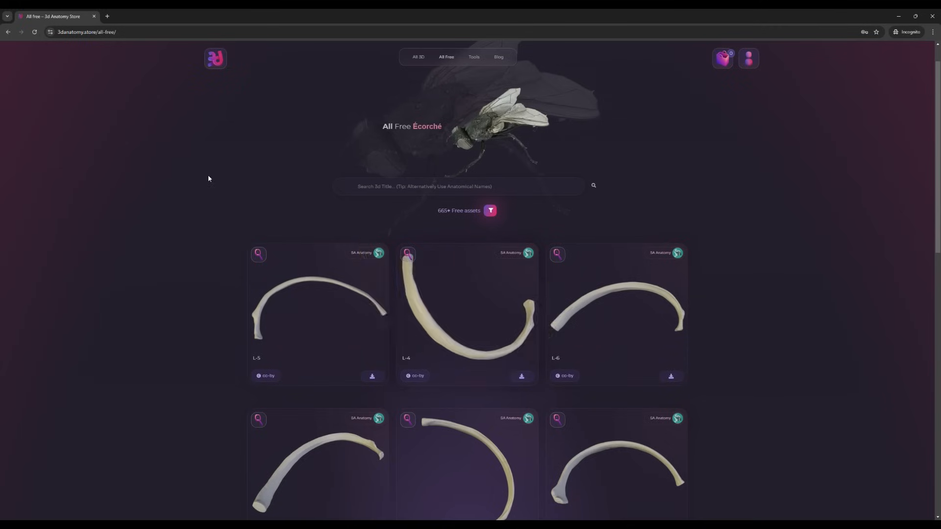
pyautogui.scroll(-3)
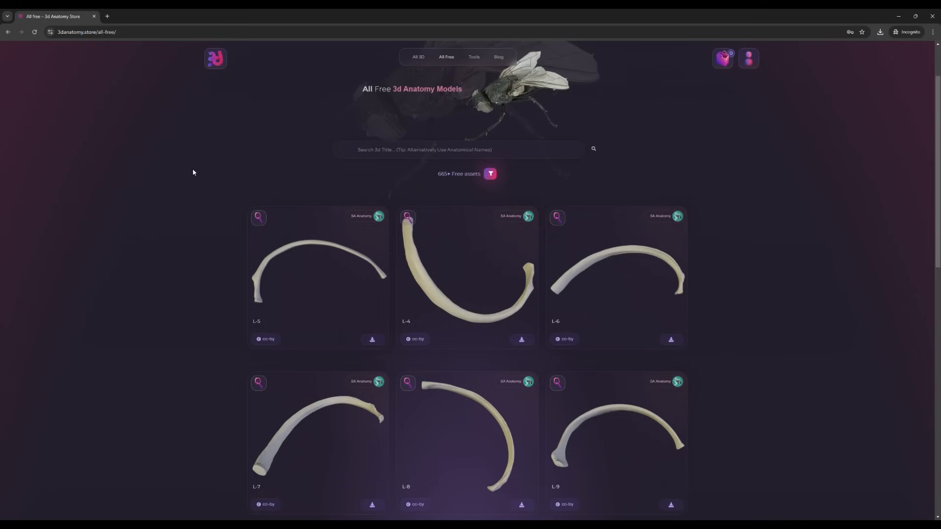
pyautogui.scroll(-3)
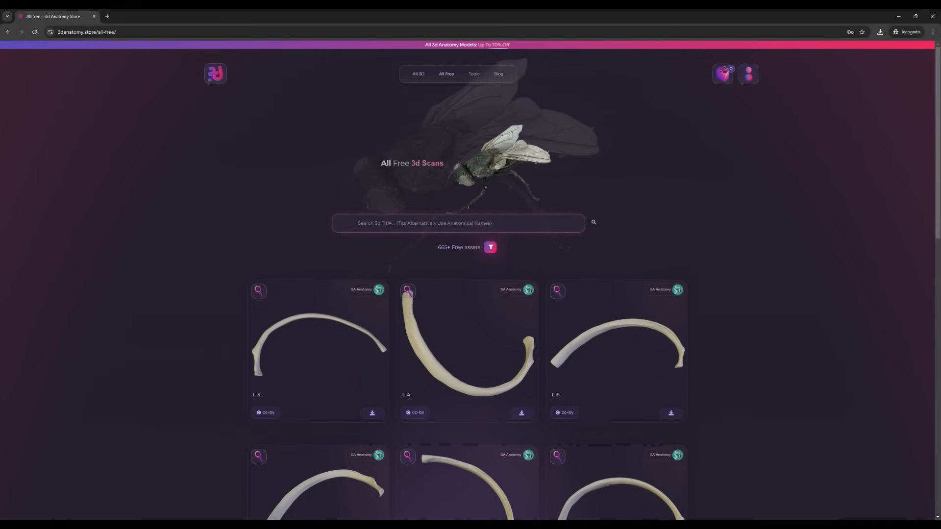
# Search the free models for 'Human' to list the brain, liver and head models
pyautogui.write('Human')
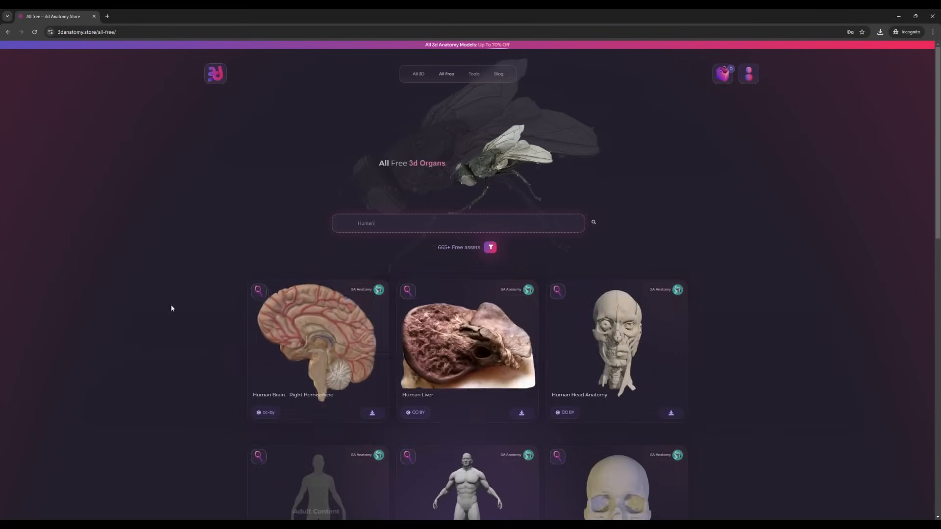
pyautogui.scroll(-3)
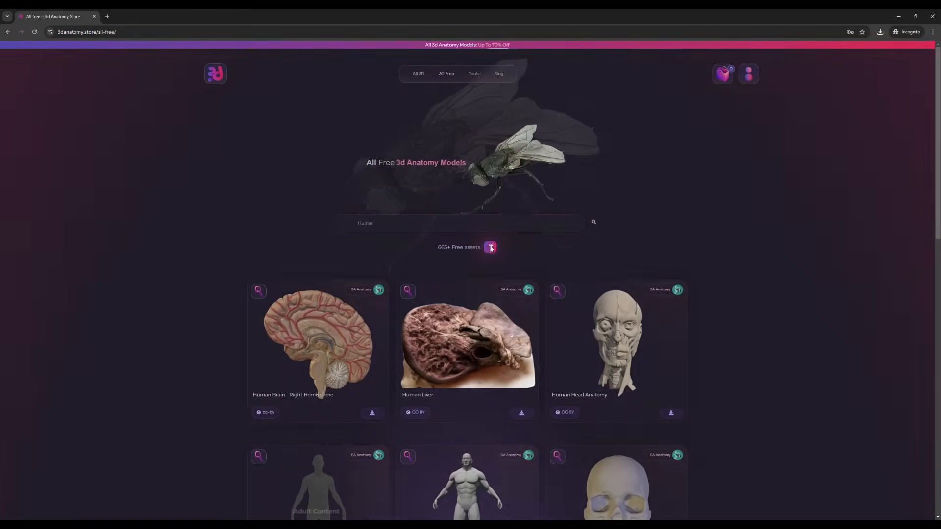
# Filter the free assets to the Animals category and clear the search box
pyautogui.click(490, 247)
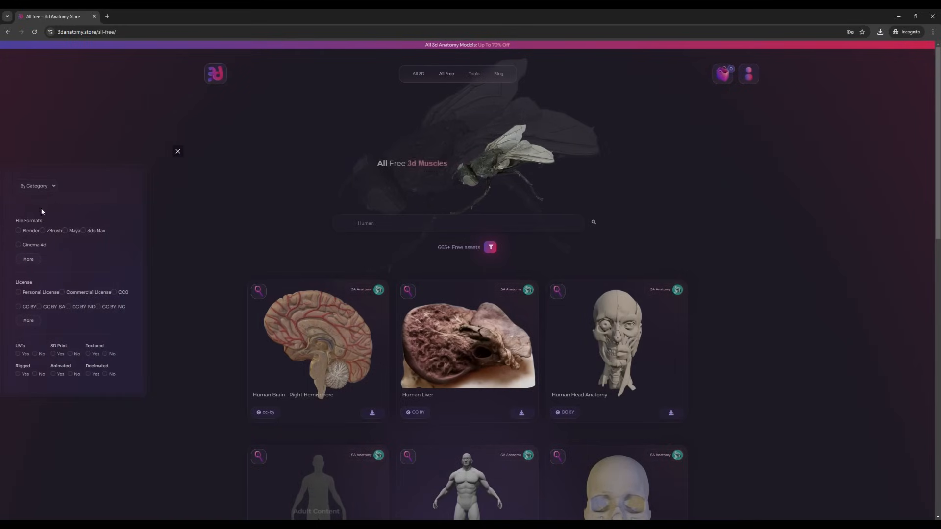
pyautogui.click(36, 186)
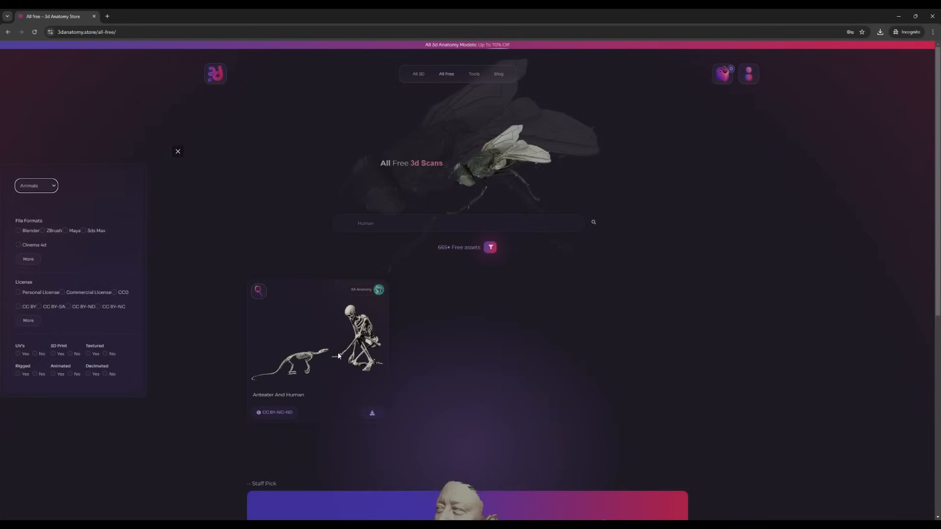
pyautogui.click(177, 151)
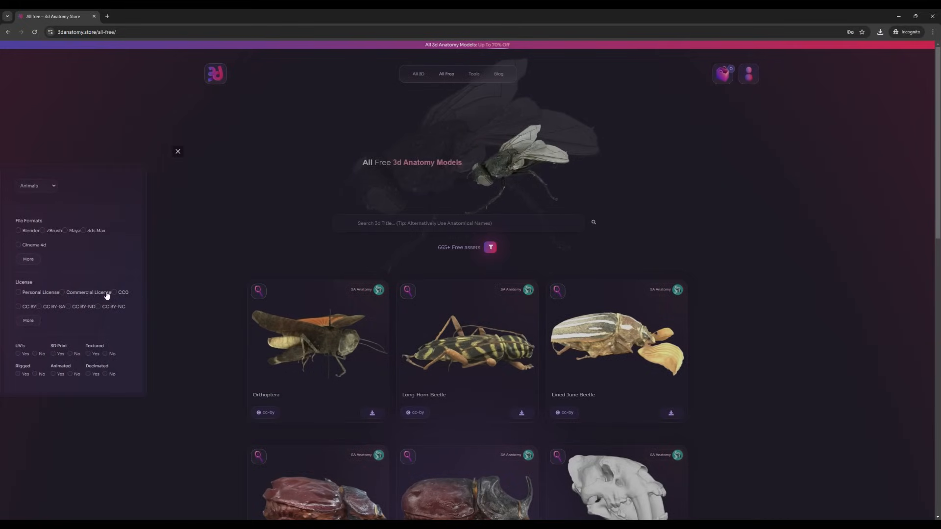
# Try the CC0 license filter, then switch to CC BY, leaving Orthoptera and two beetle models
pyautogui.click(114, 292)
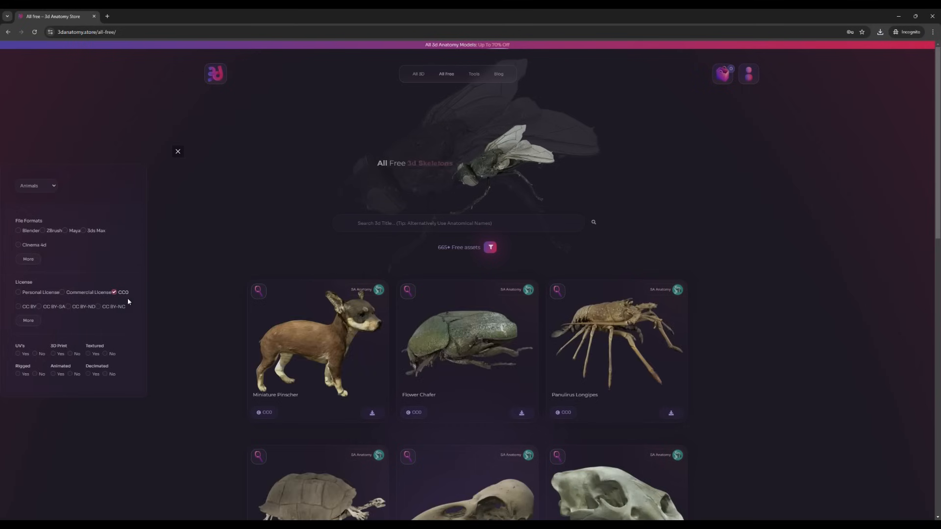
pyautogui.click(39, 305)
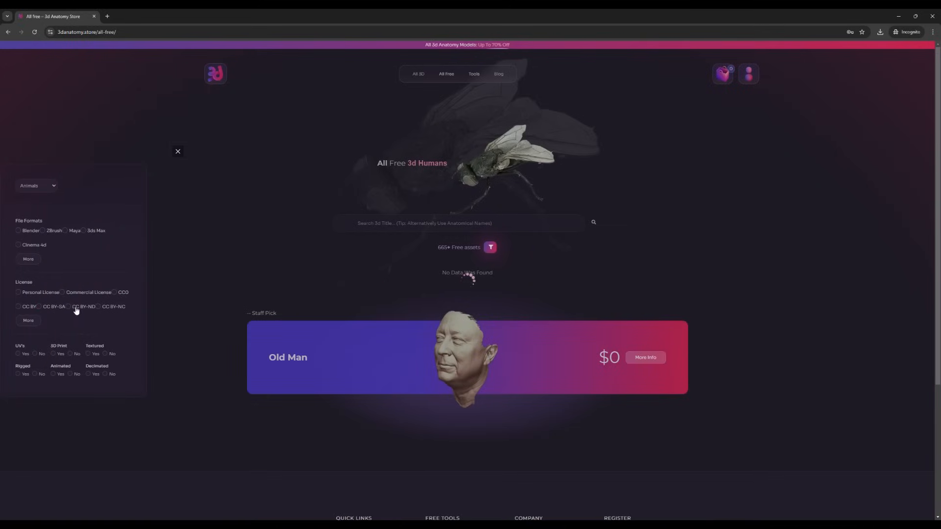
pyautogui.click(68, 305)
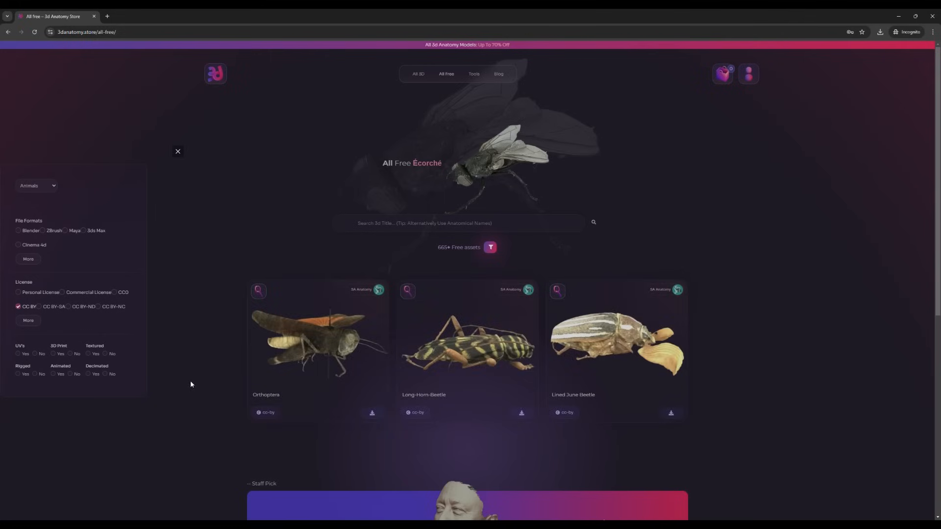
pyautogui.scroll(-3)
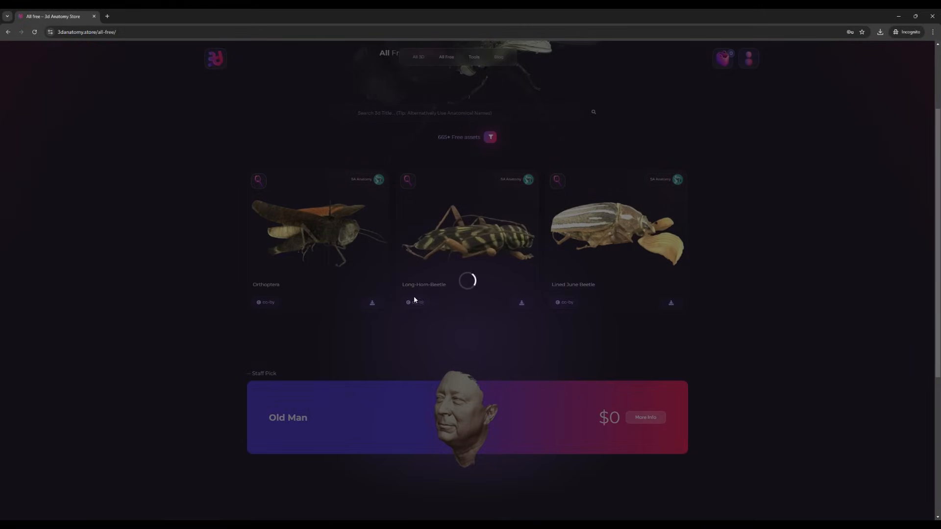
pyautogui.click(415, 302)
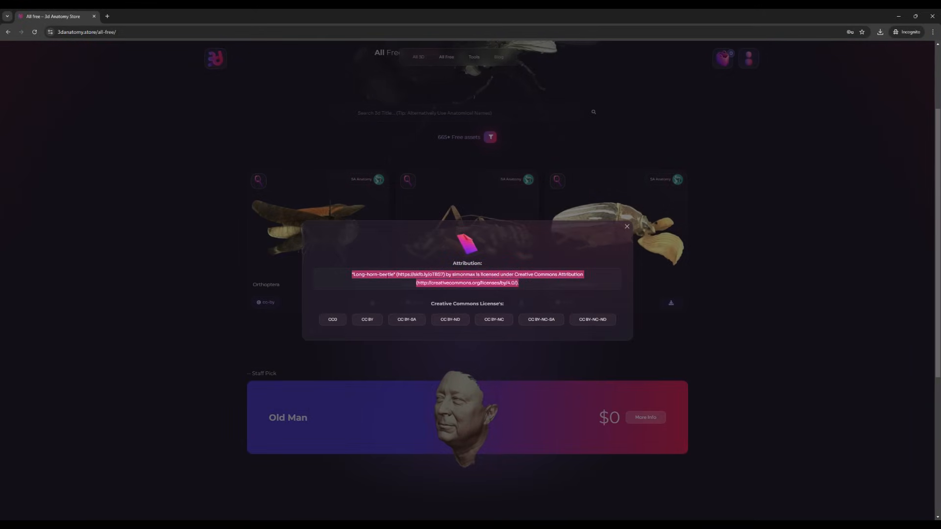
pyautogui.moveTo(198, 263)
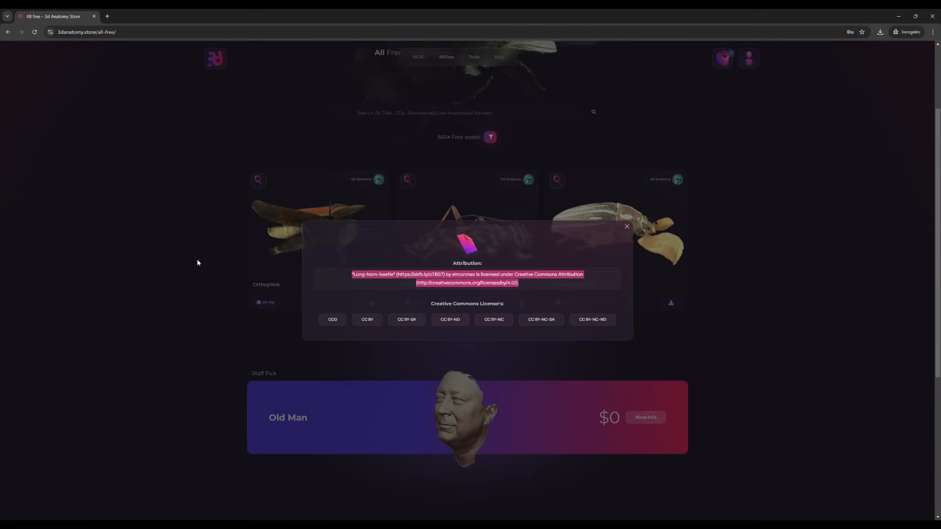
pyautogui.click(627, 226)
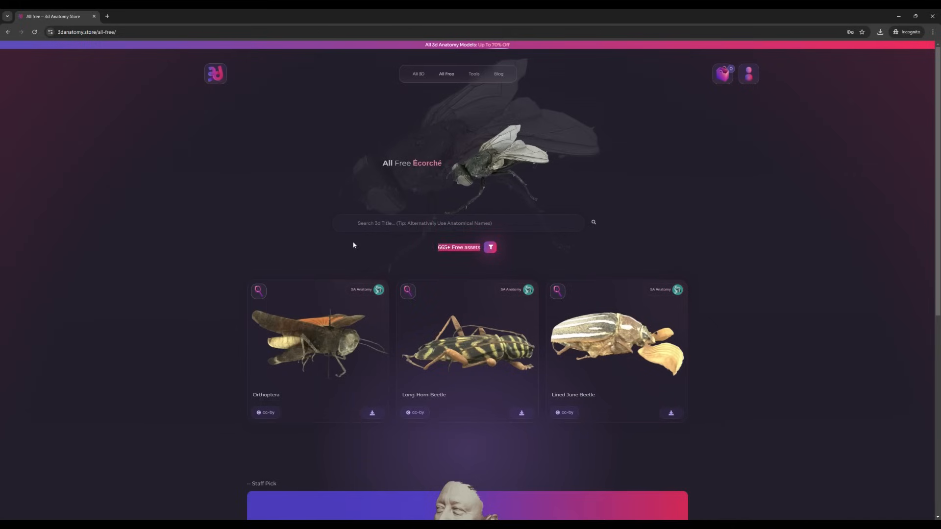
pyautogui.scroll(-3)
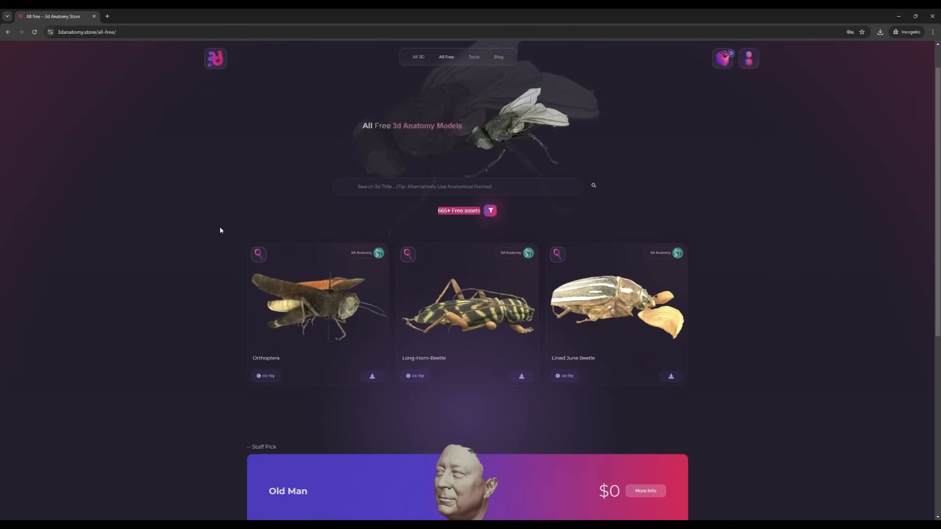
pyautogui.scroll(-3)
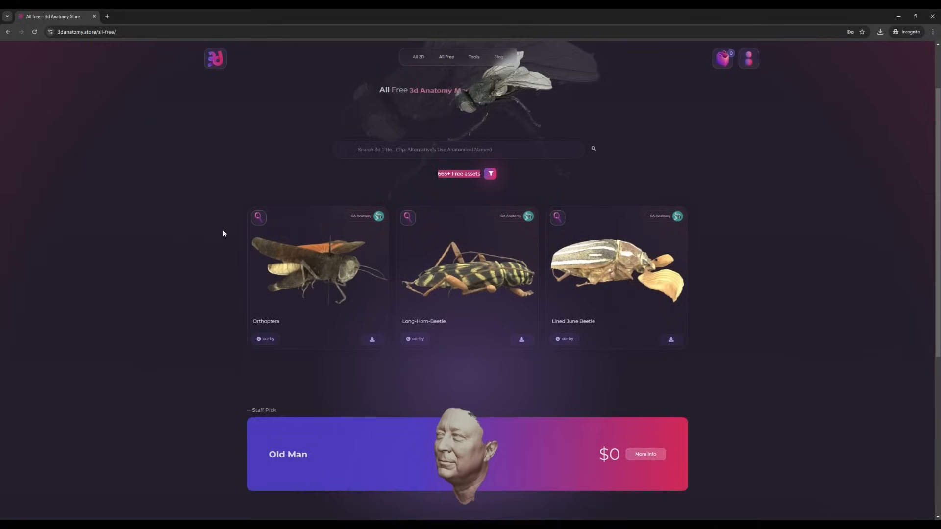